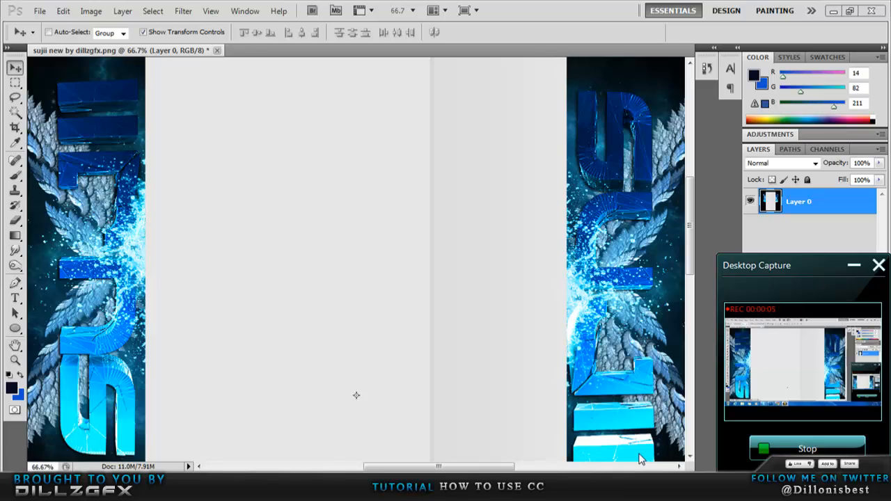
{"action": "mouse_move", "coordinate": [109, 115]}
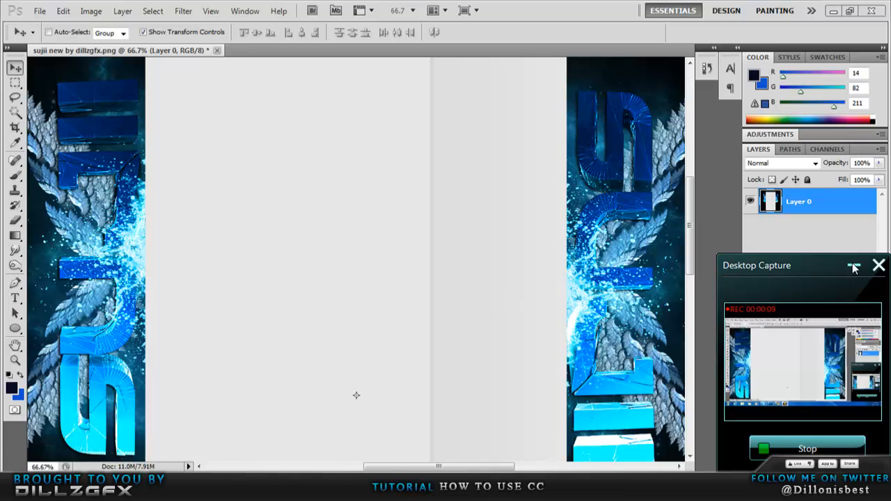
Open DiLLZGFX CC PACK.psd from the Desktop as a second document tab
{"action": "left_click", "coordinate": [878, 264]}
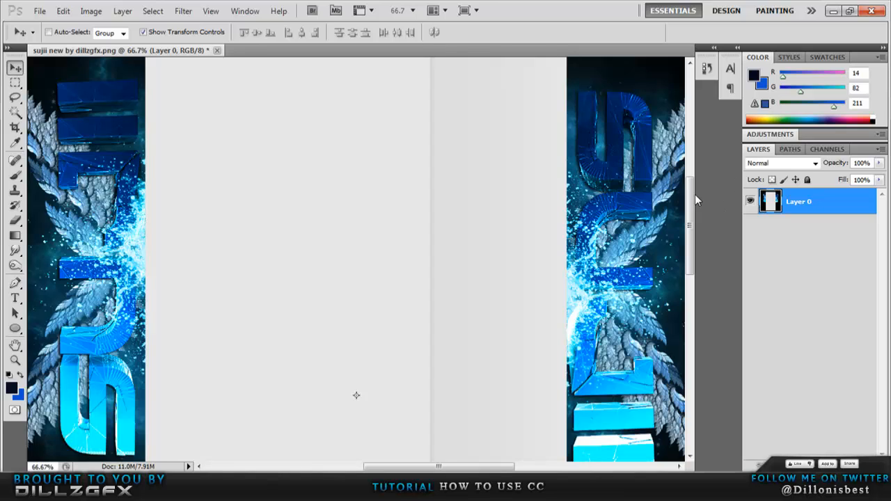
{"action": "left_click_drag", "start_coordinate": [689, 223], "coordinate": [689, 278]}
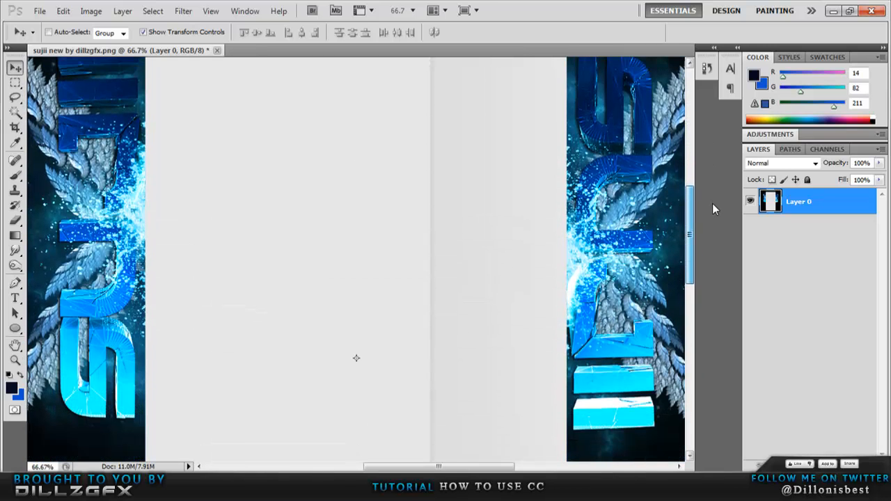
{"action": "left_click", "coordinate": [47, 11]}
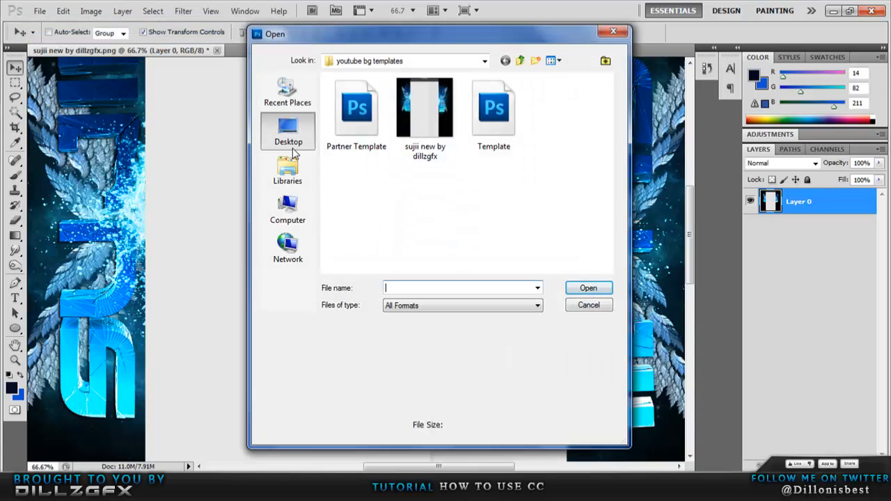
{"action": "left_click", "coordinate": [288, 131]}
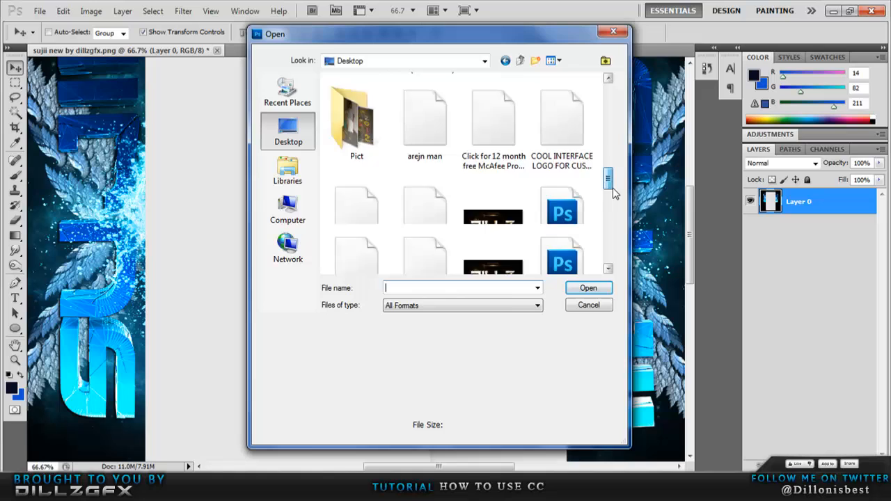
{"action": "left_click", "coordinate": [588, 304]}
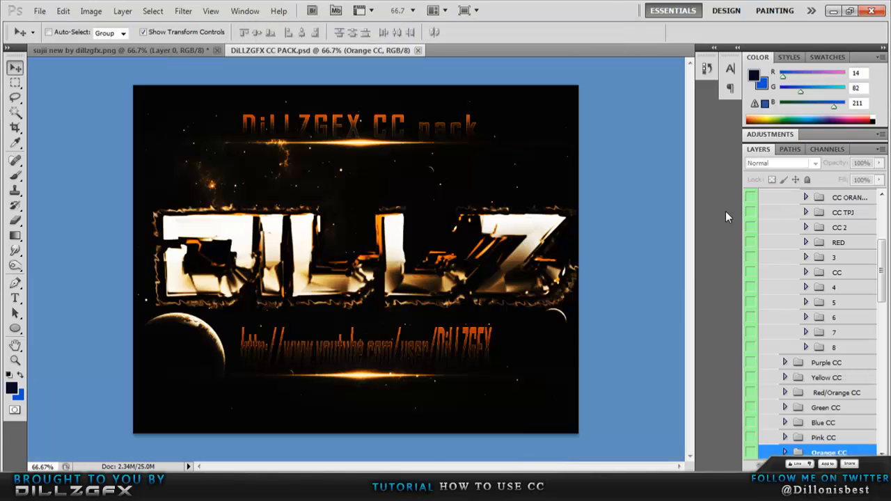
Put the CC'S group into the Suji background, then close the CC pack without saving
{"action": "scroll", "scroll_direction": "down", "scroll_amount": 3}
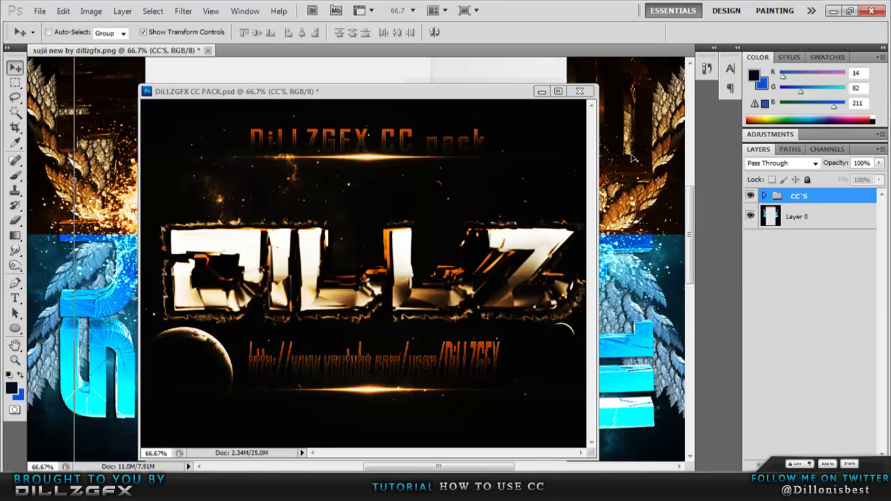
{"action": "left_click", "coordinate": [579, 91]}
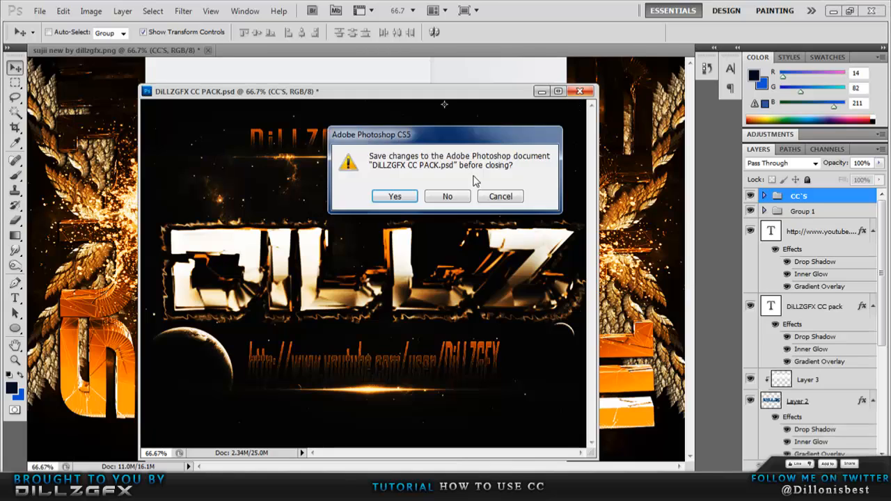
{"action": "left_click", "coordinate": [447, 195]}
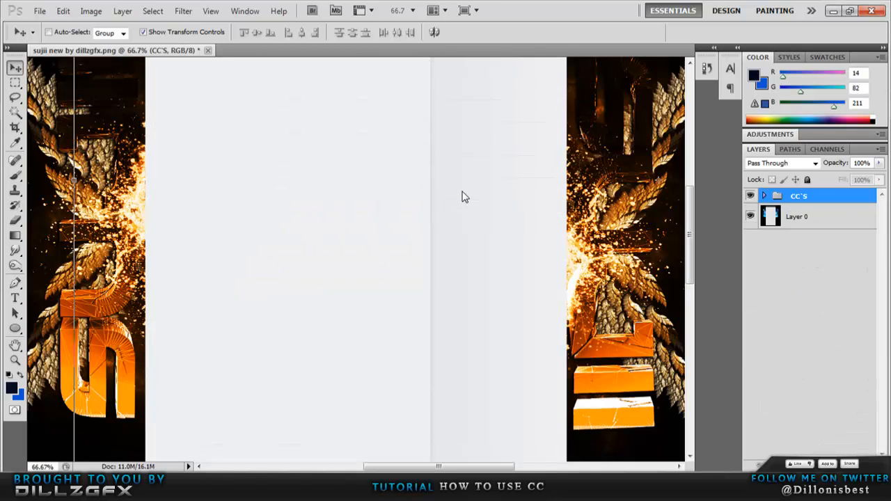
{"action": "mouse_move", "coordinate": [153, 241]}
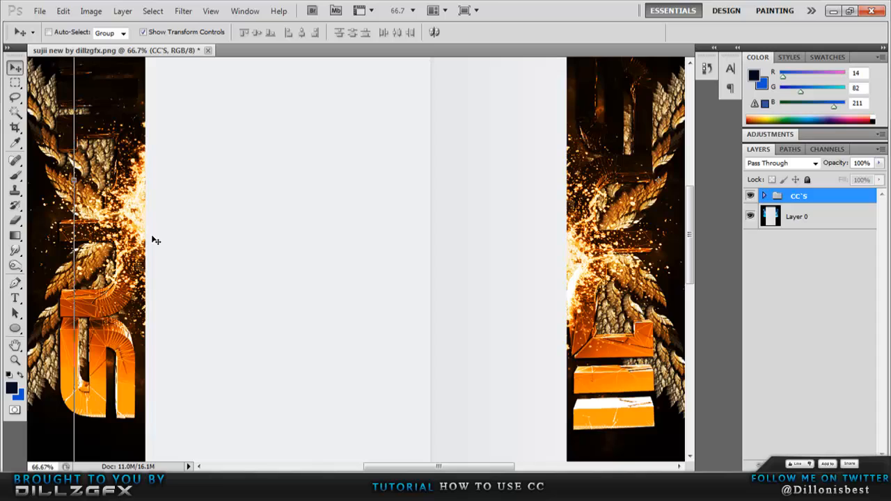
Expand the CC'S group, preview the GREEN and RED variants, then hide RED to show blue
{"action": "left_click", "coordinate": [764, 196]}
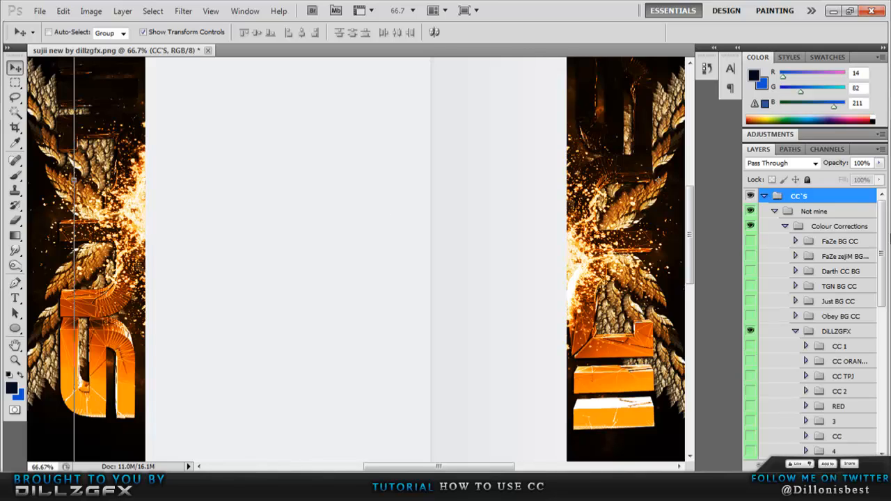
{"action": "scroll", "scroll_direction": "down", "scroll_amount": 3}
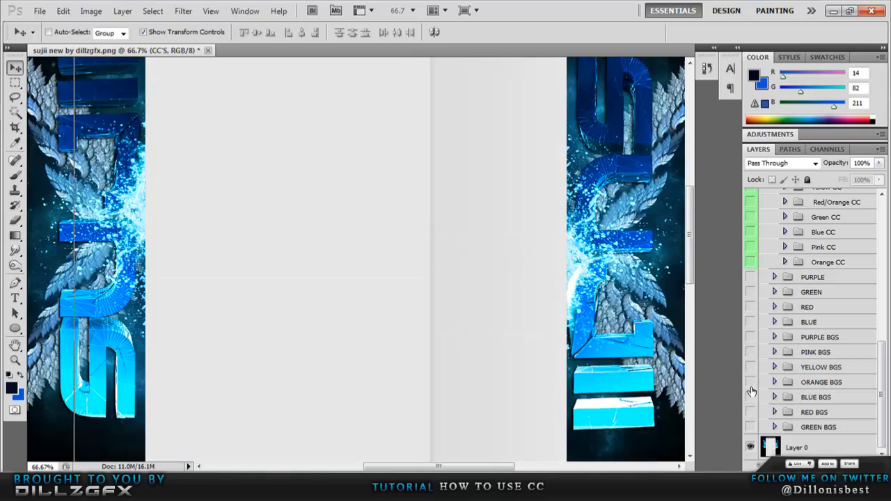
{"action": "left_click", "coordinate": [750, 396]}
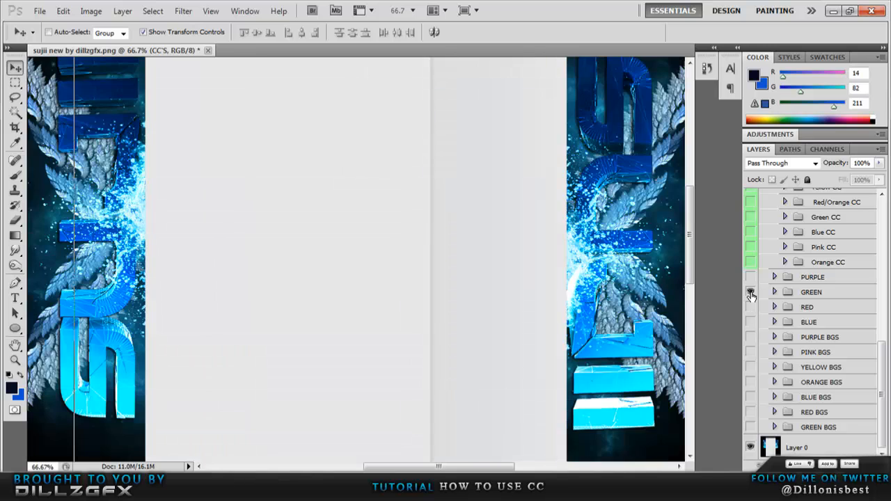
{"action": "left_click", "coordinate": [751, 292]}
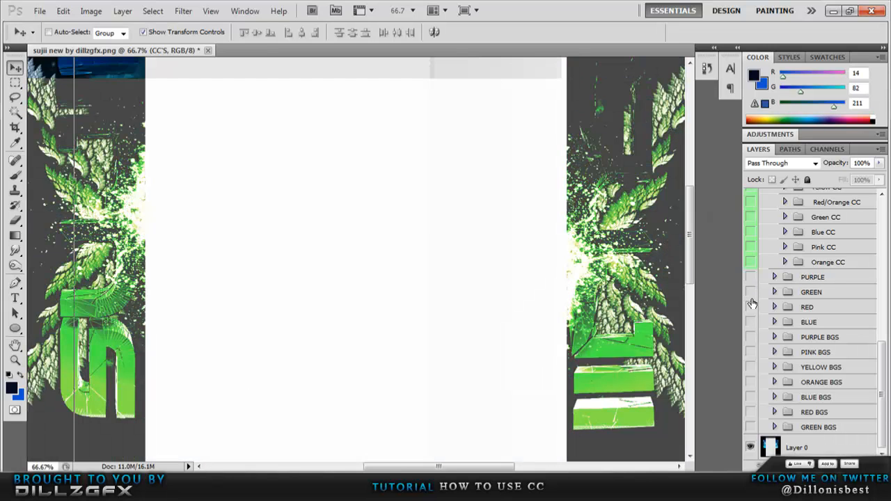
{"action": "left_click", "coordinate": [751, 307]}
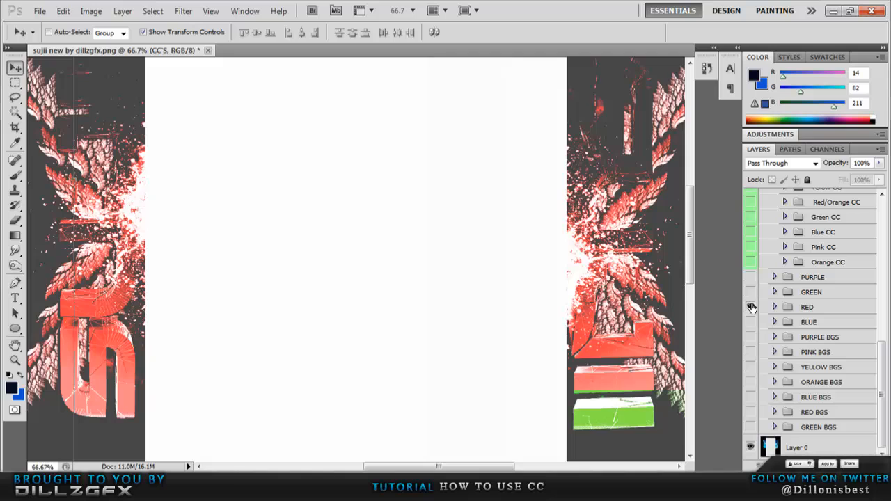
{"action": "left_click", "coordinate": [752, 307]}
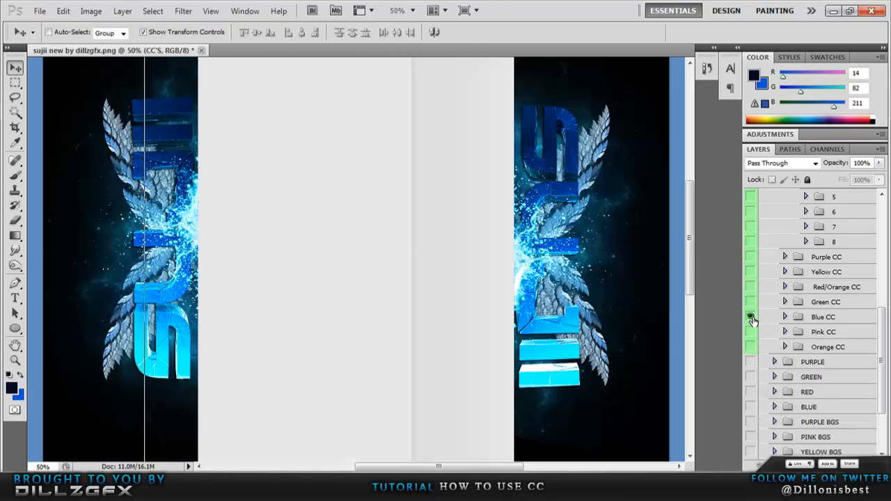
{"action": "left_click", "coordinate": [752, 347]}
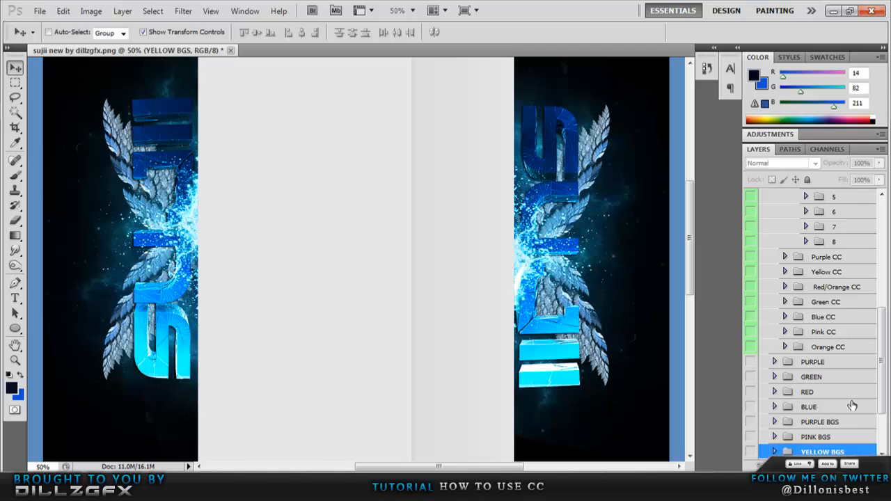
{"action": "scroll", "scroll_direction": "down", "scroll_amount": 3}
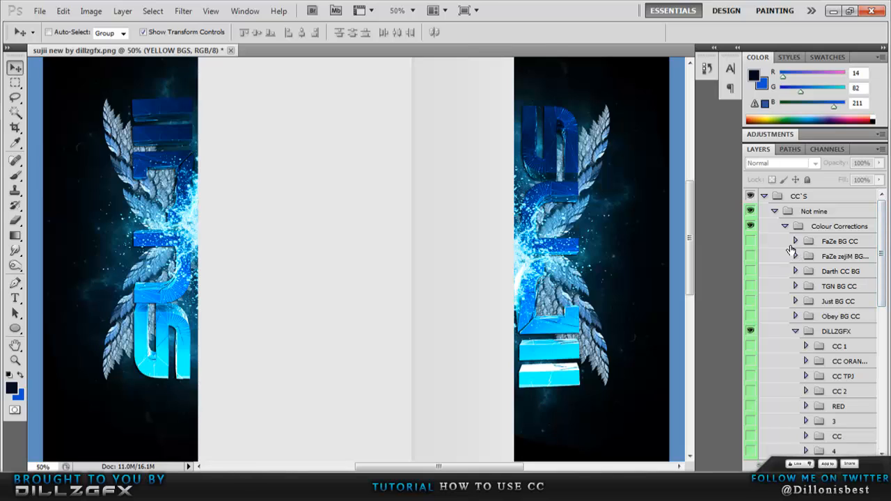
Expand PINK BGS to reveal its brightness, levels, curves and gradient adjustments
{"action": "scroll", "scroll_direction": "down", "scroll_amount": 3}
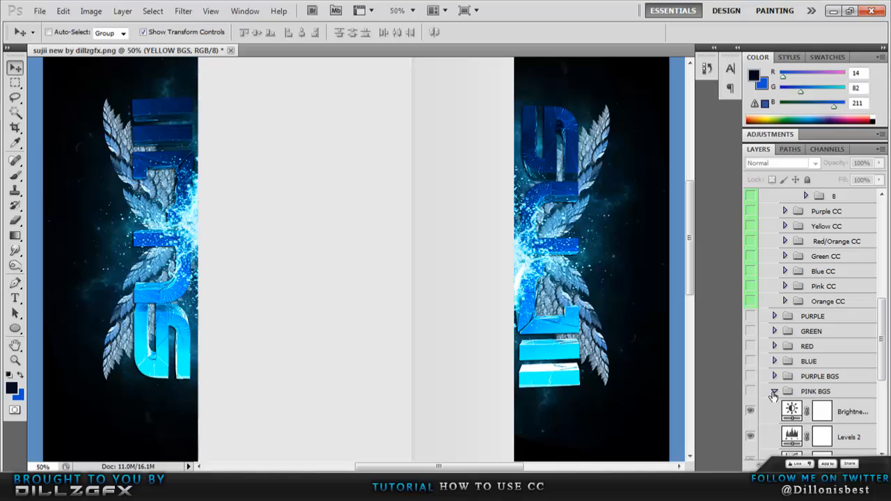
{"action": "left_click", "coordinate": [774, 393]}
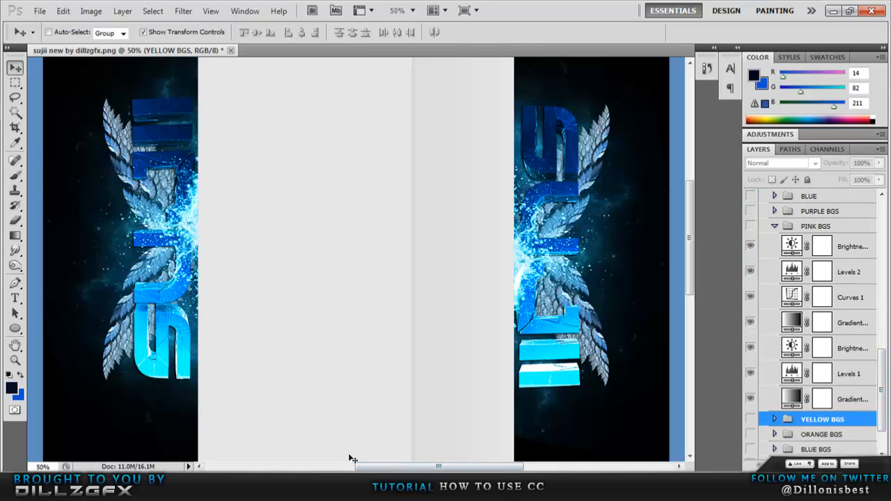
{"action": "mouse_move", "coordinate": [347, 279]}
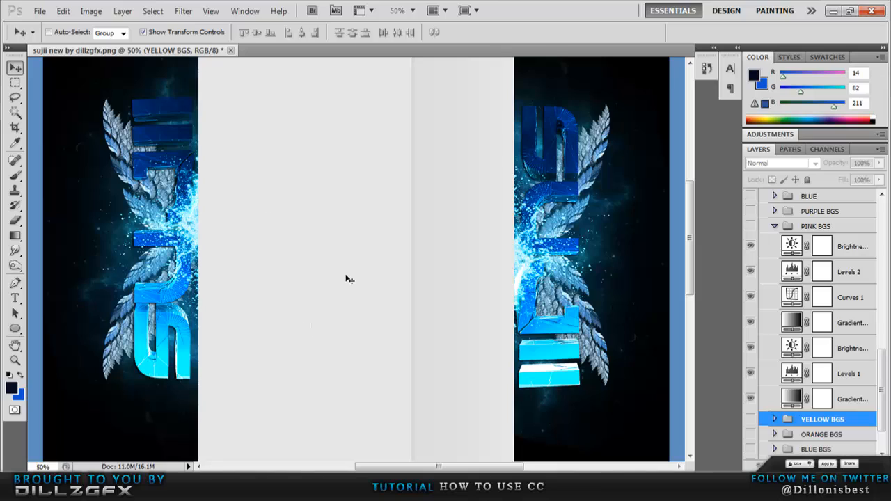